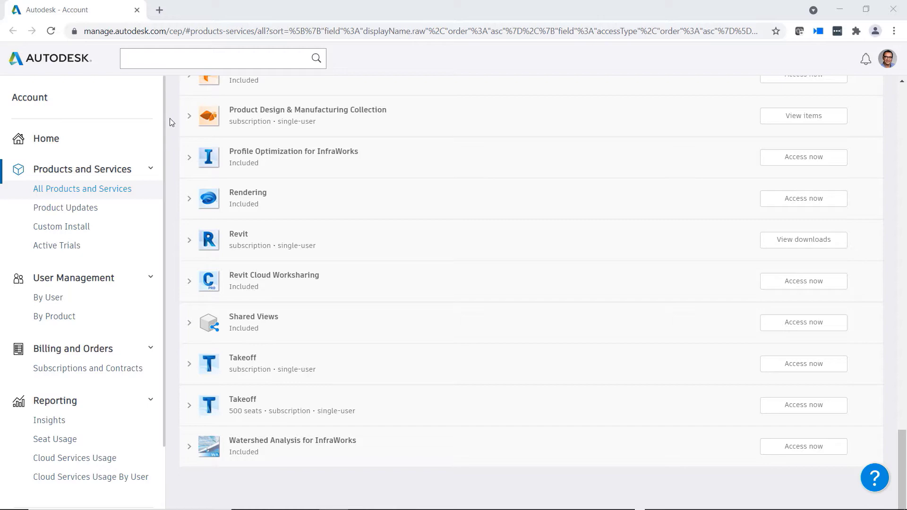
Search Revit's updates and add-ons in Autodesk Account for 'advance steel'.
click(189, 239)
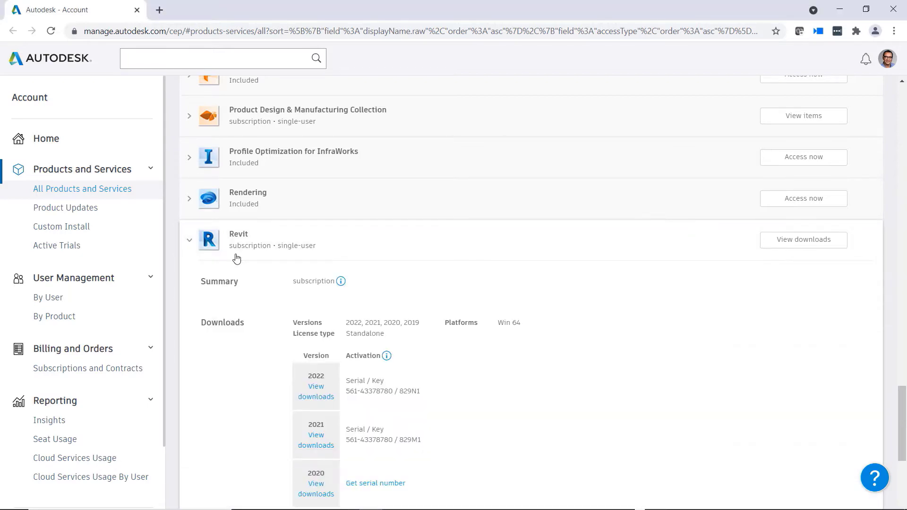
scroll(down, 3)
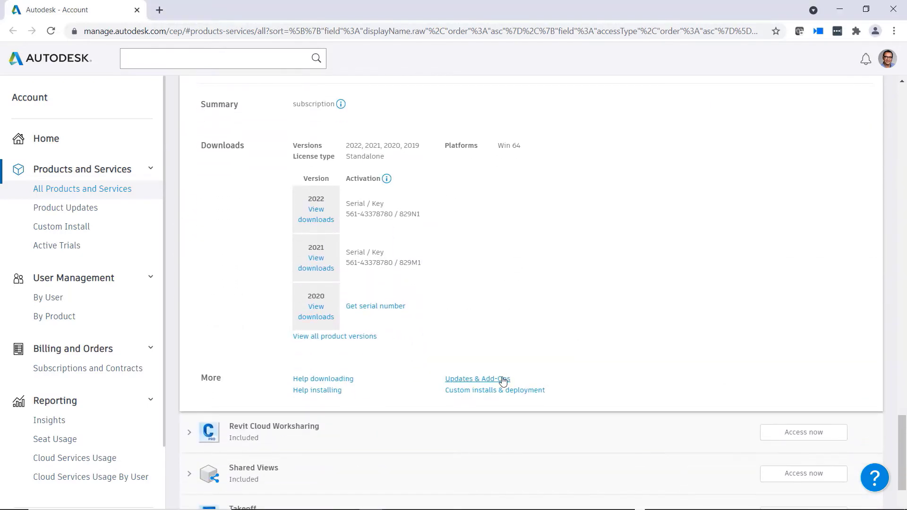
click(477, 378)
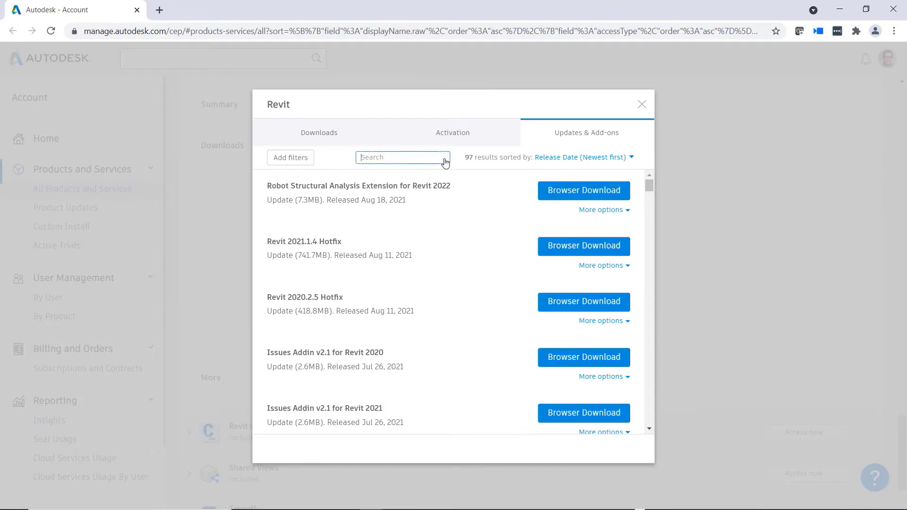
text(advance steel)
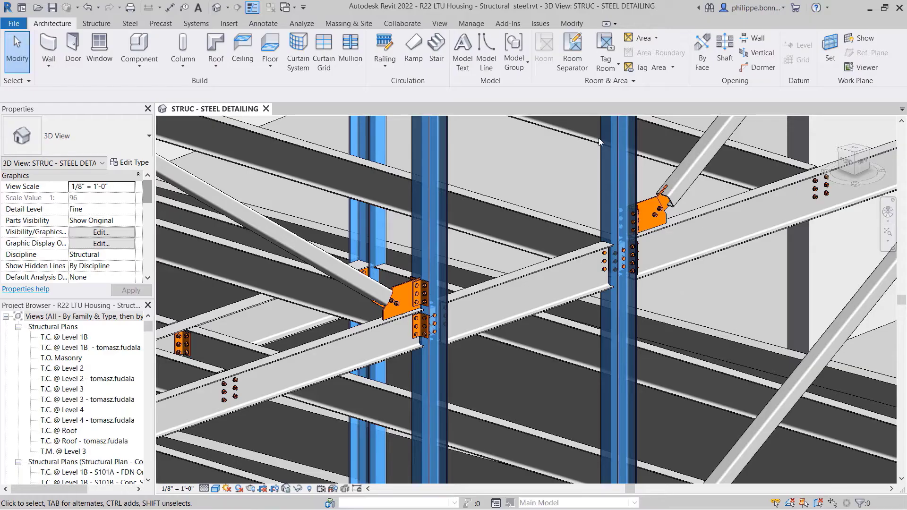
Review the Advance Steel Extension settings unchanged, then reopen the extension's command dropdown.
click(507, 23)
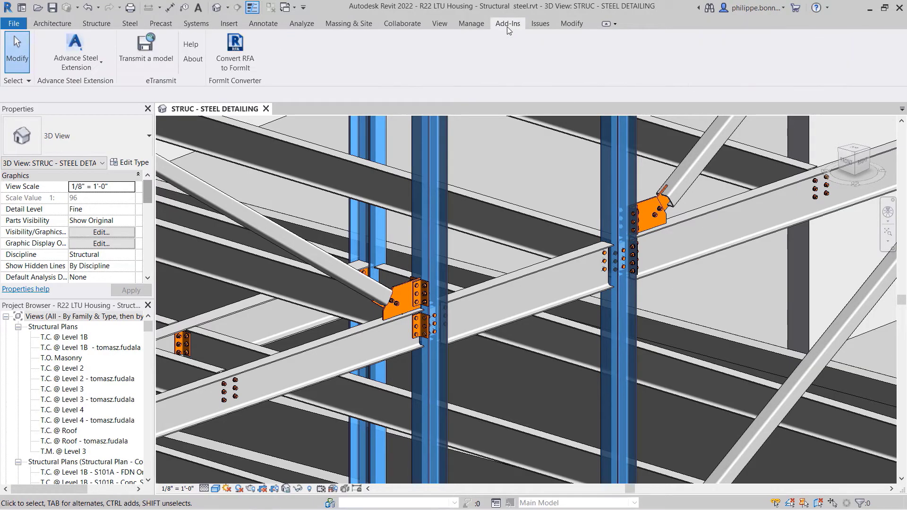
click(75, 52)
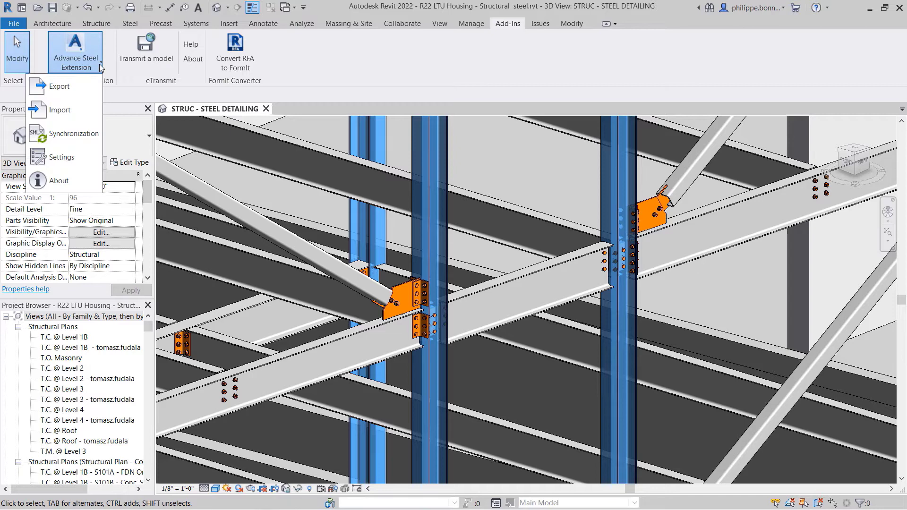
mouse_move(64, 110)
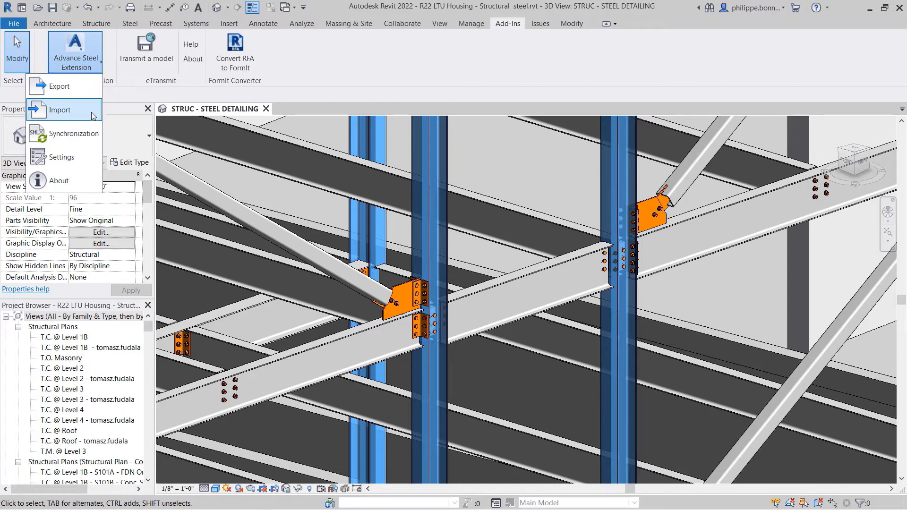
mouse_move(86, 161)
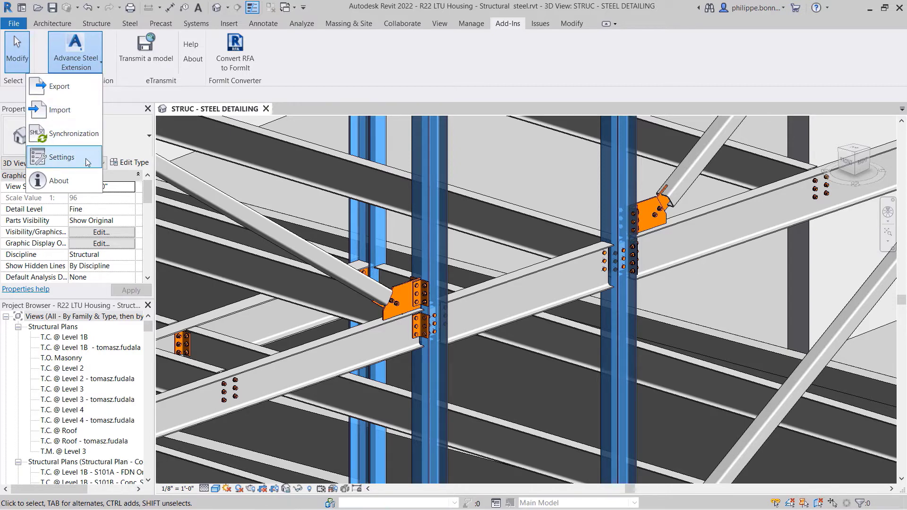
click(61, 157)
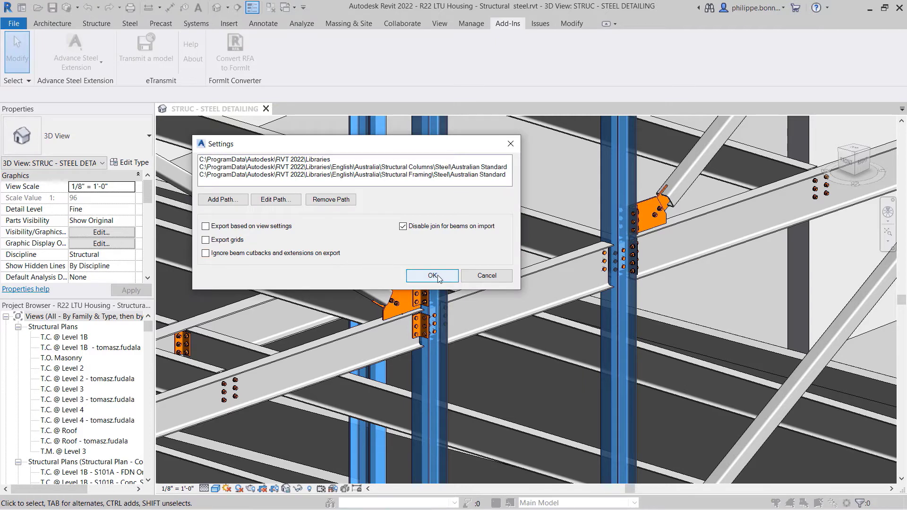
click(431, 276)
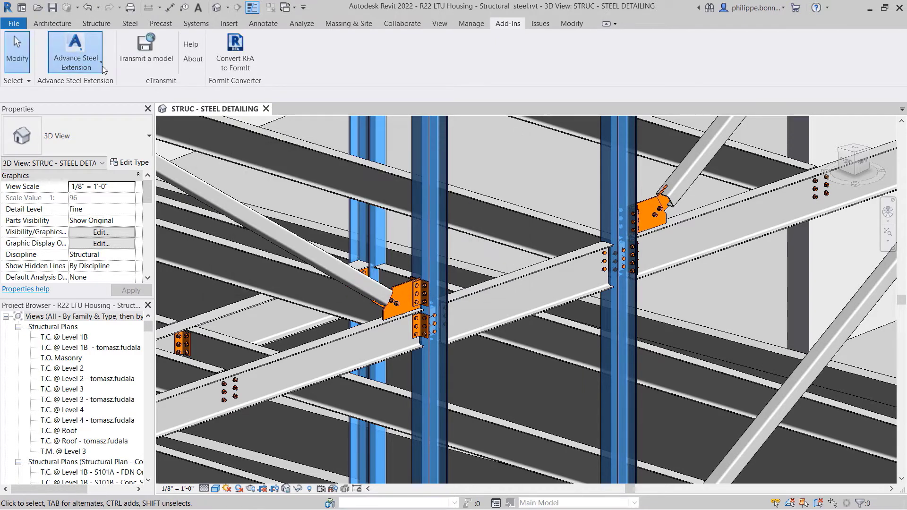
click(75, 52)
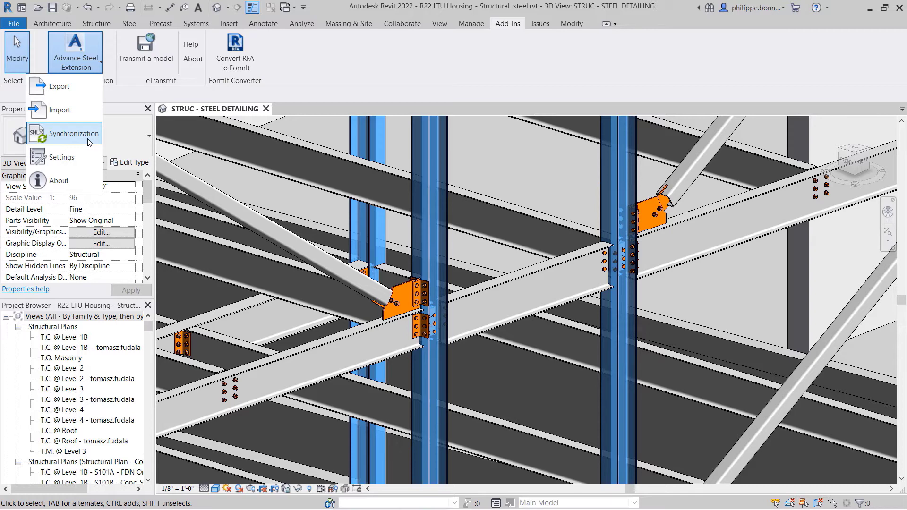
mouse_move(59, 85)
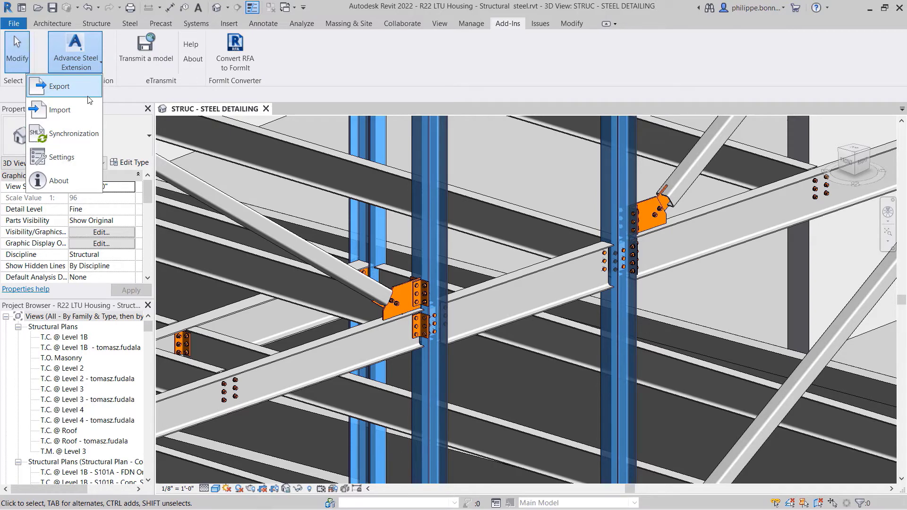
Export the SMLX file, filtering the selection to structural columns, connections and framing.
click(59, 86)
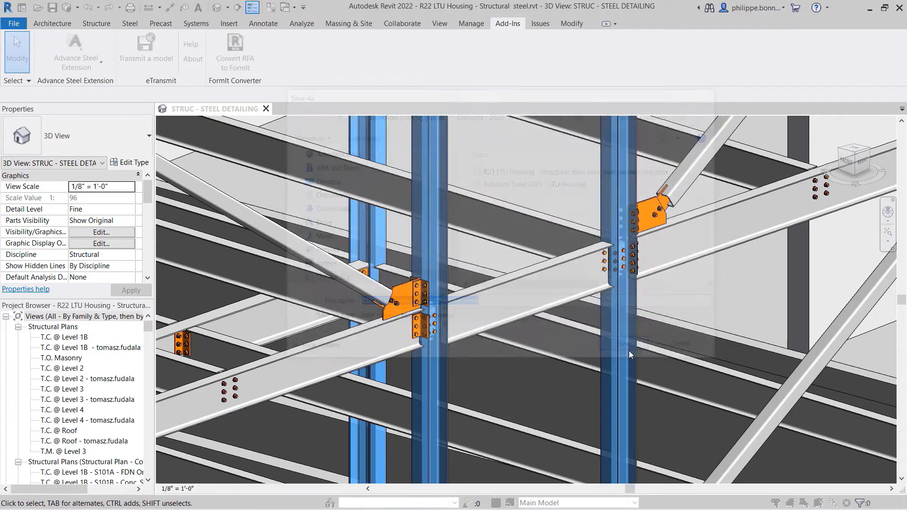
click(51, 24)
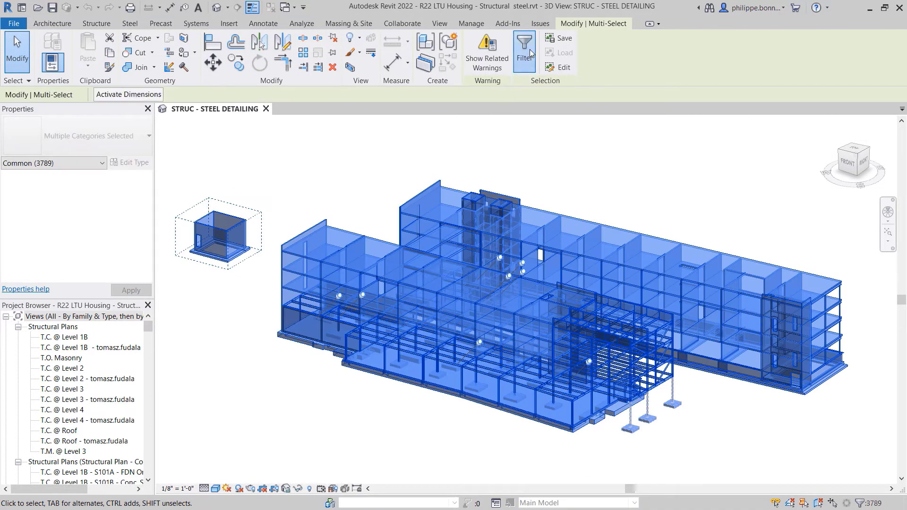
click(524, 49)
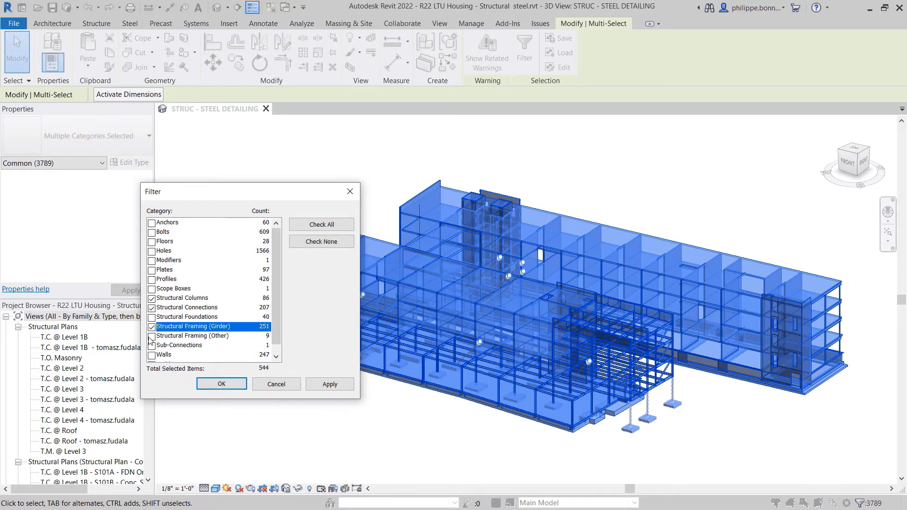
click(150, 335)
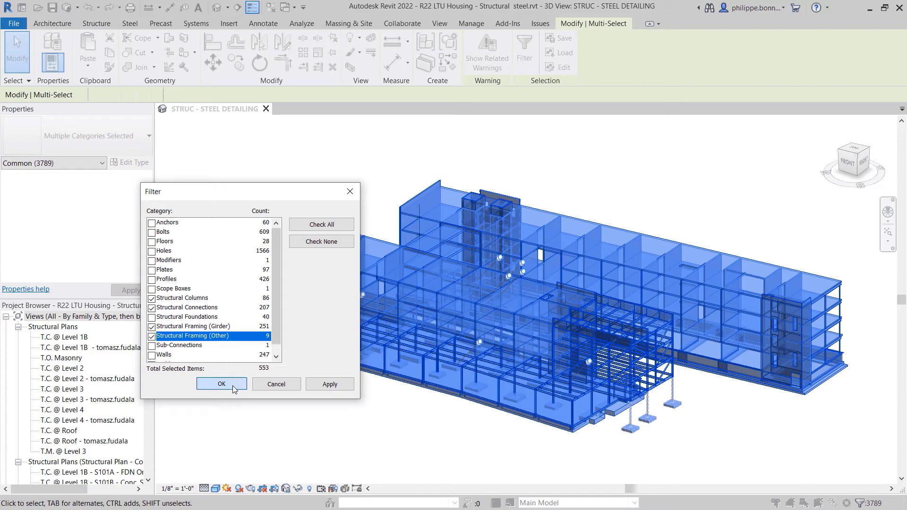
click(221, 384)
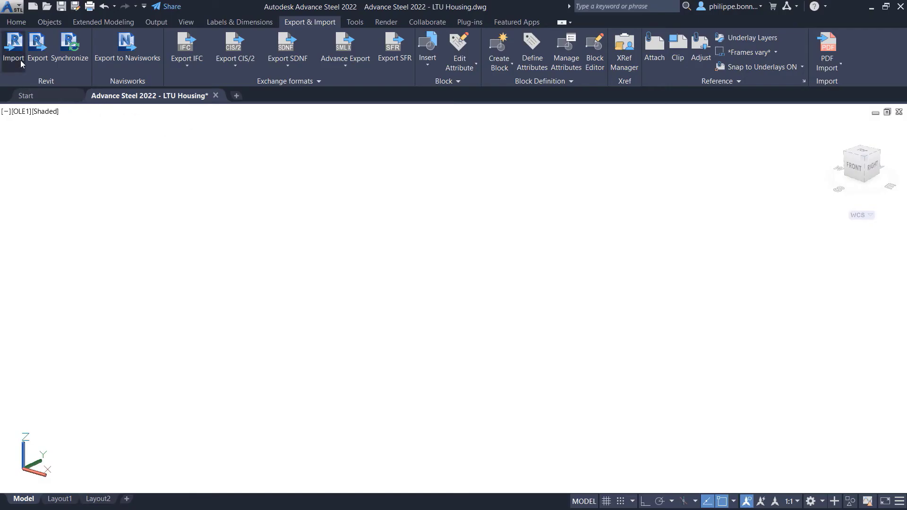
Import 'R21 LTU Housing - Structural steel.smlx' via Revit Import and open a clip angle connection.
click(12, 47)
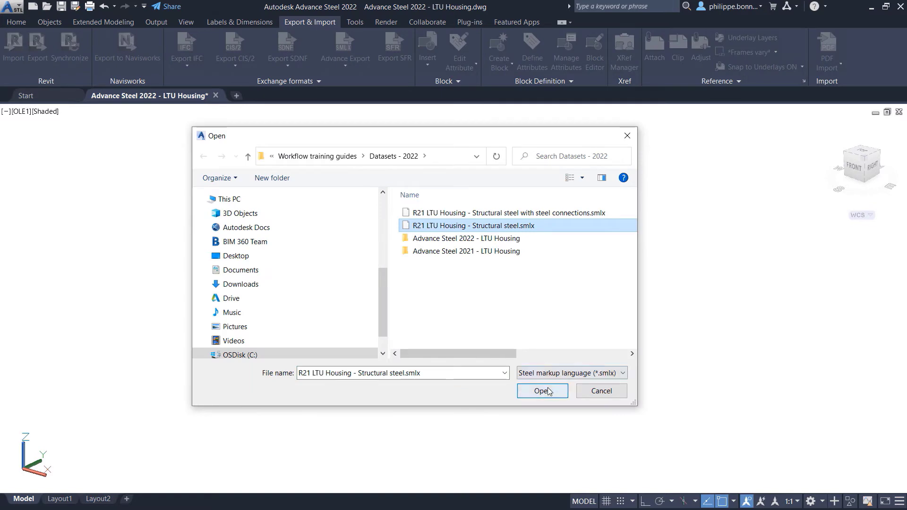
click(542, 392)
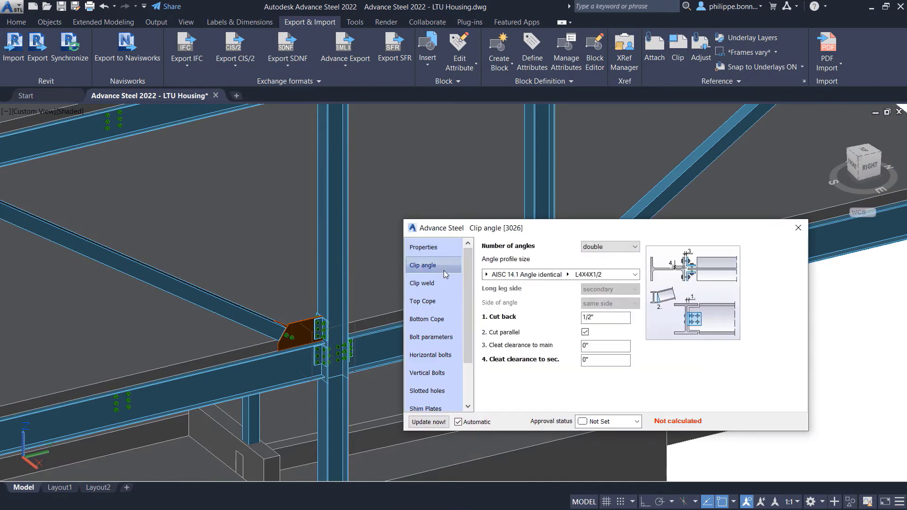
click(428, 375)
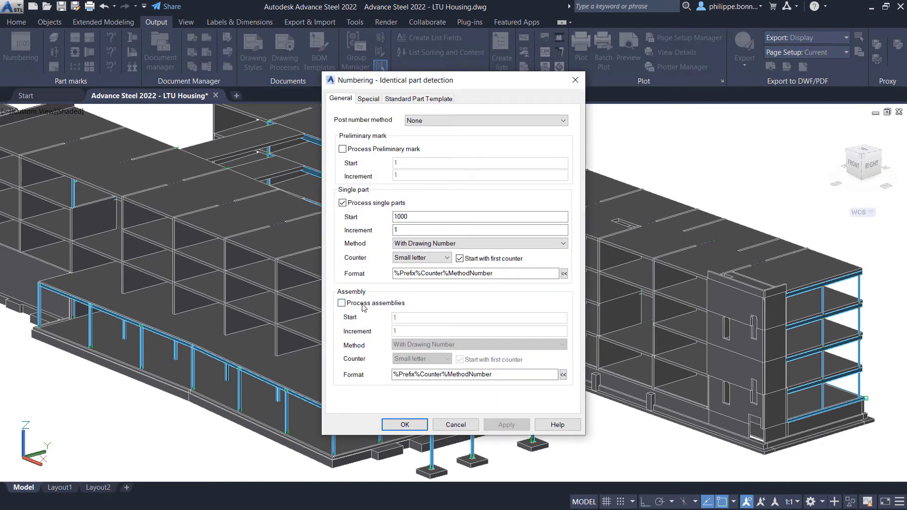
Number single parts and assemblies, then create and open the Assembly Ba1 Sheet 1 drawing.
click(342, 302)
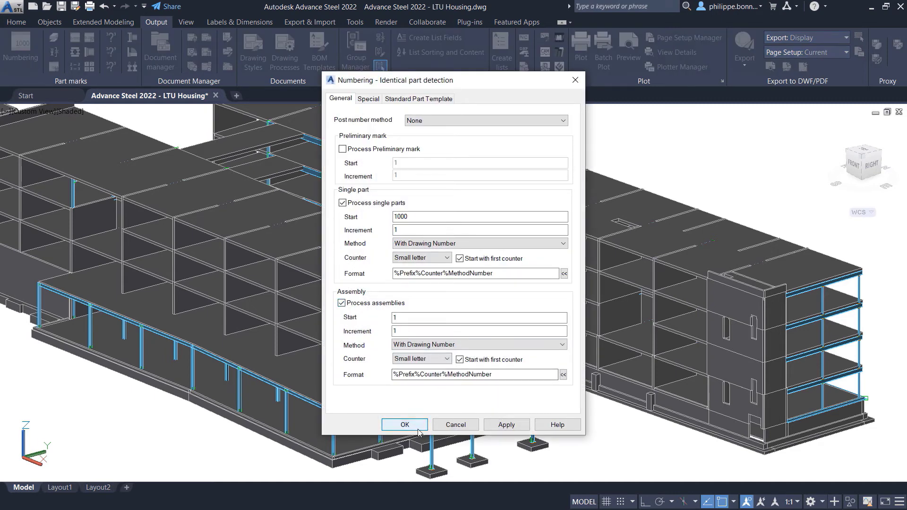
click(404, 424)
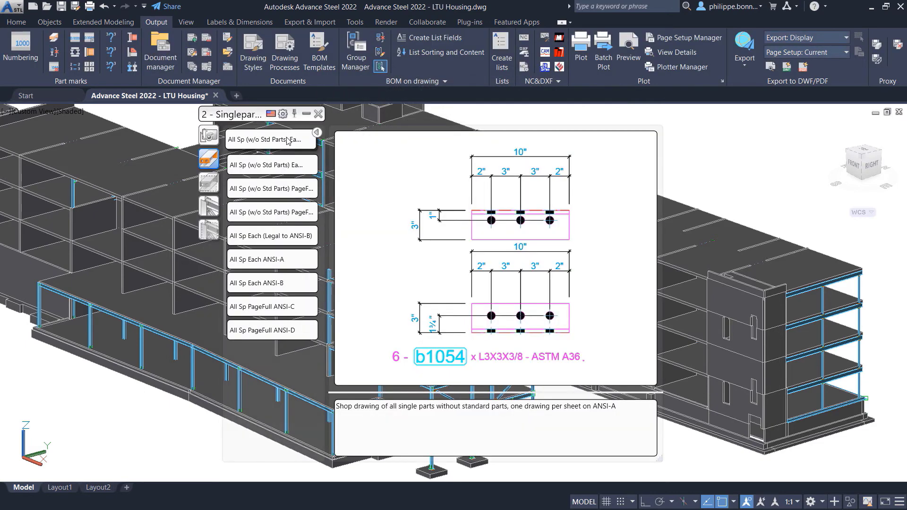
click(271, 162)
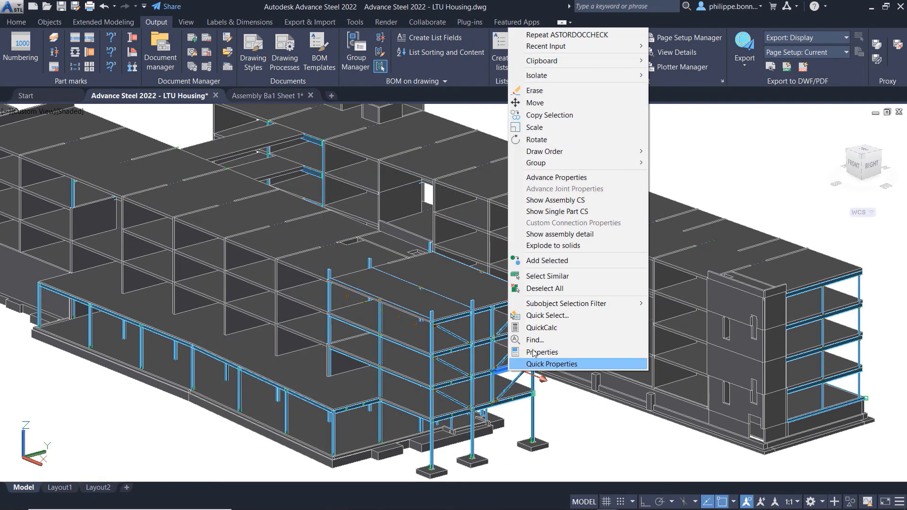
click(264, 96)
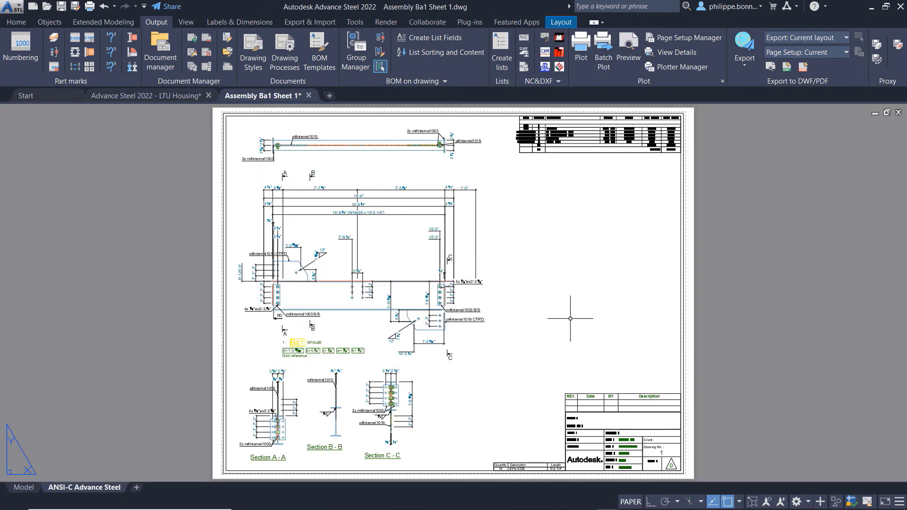